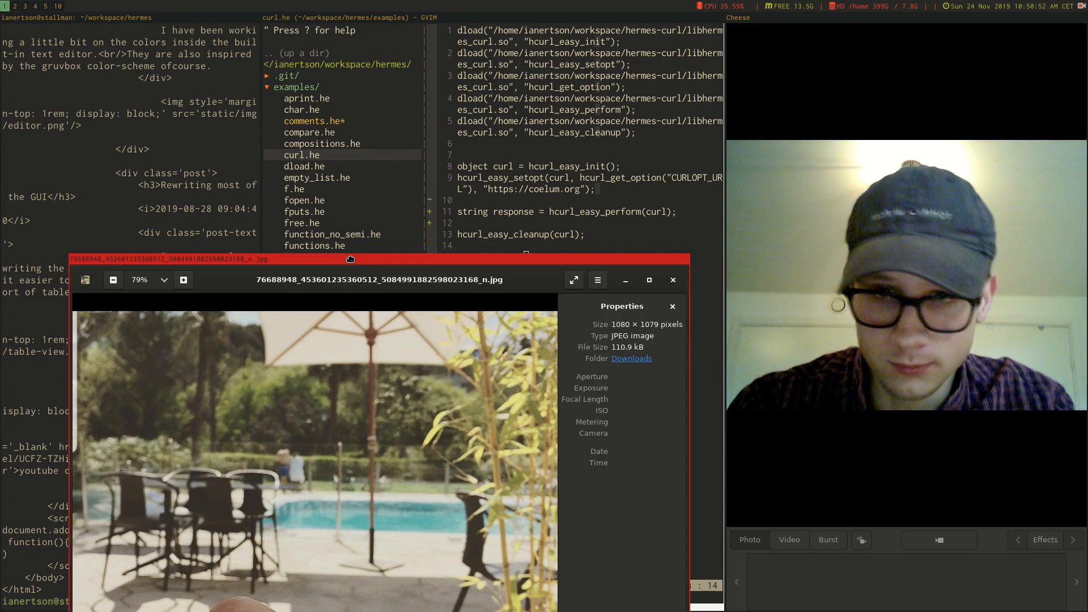
# - Move the image viewer window up so the bandaged hand at the photo's bottom shows
pyautogui.moveTo(351, 259); pyautogui.dragTo(340, 67)
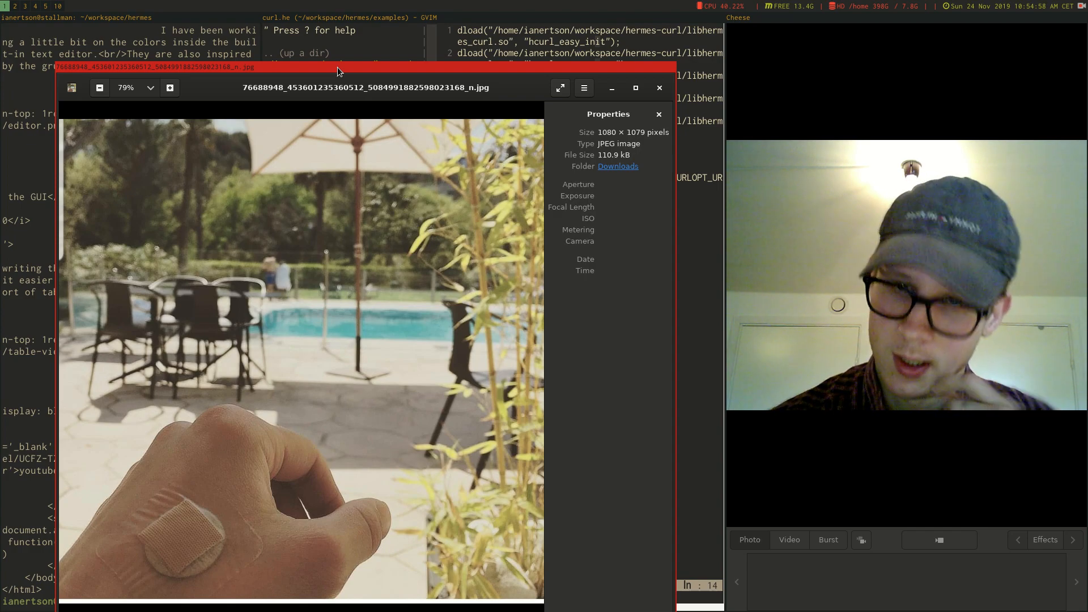
pyautogui.moveTo(201, 459)
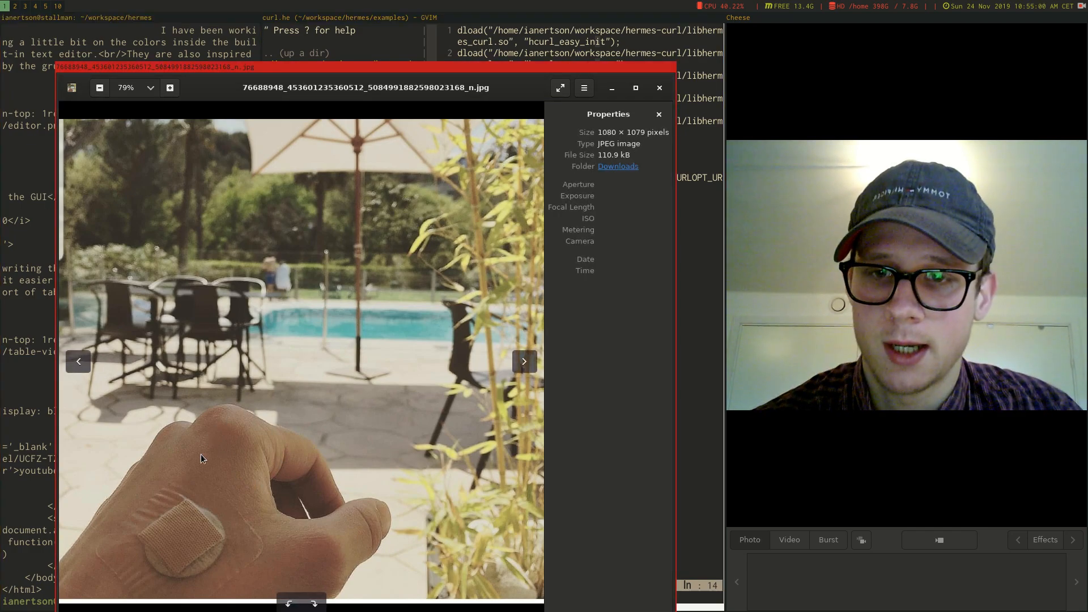